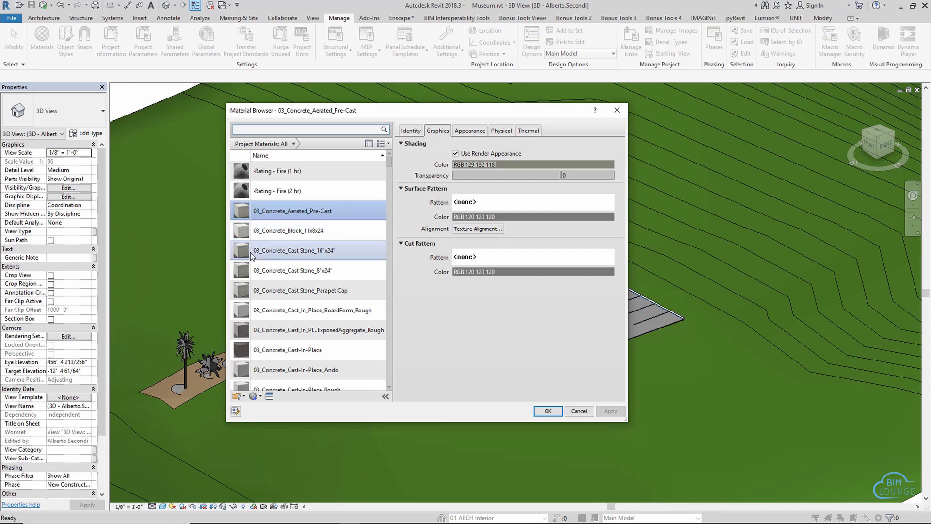
mouse_move(349, 253)
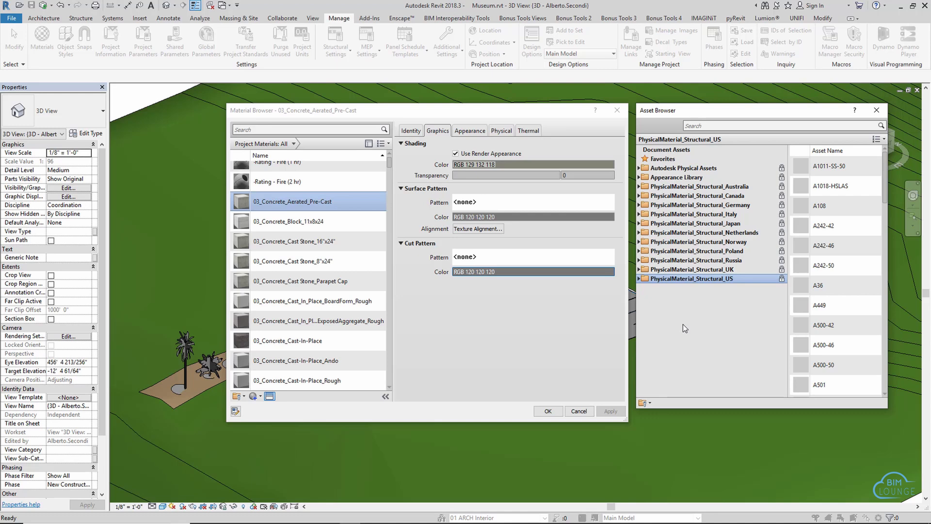
mouse_move(660, 372)
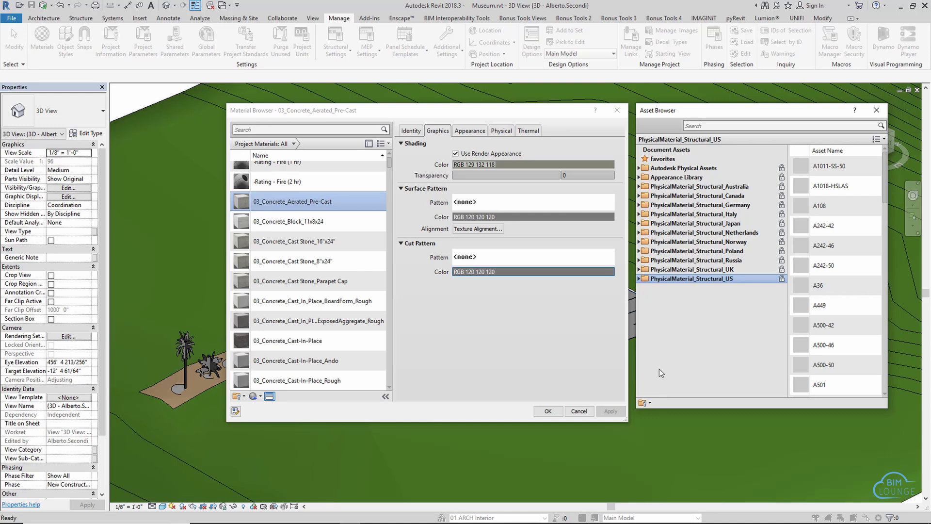
Create a new empty asset library saved as New lib in the REVIT MATERIAL LIBRARY folder.
click(641, 402)
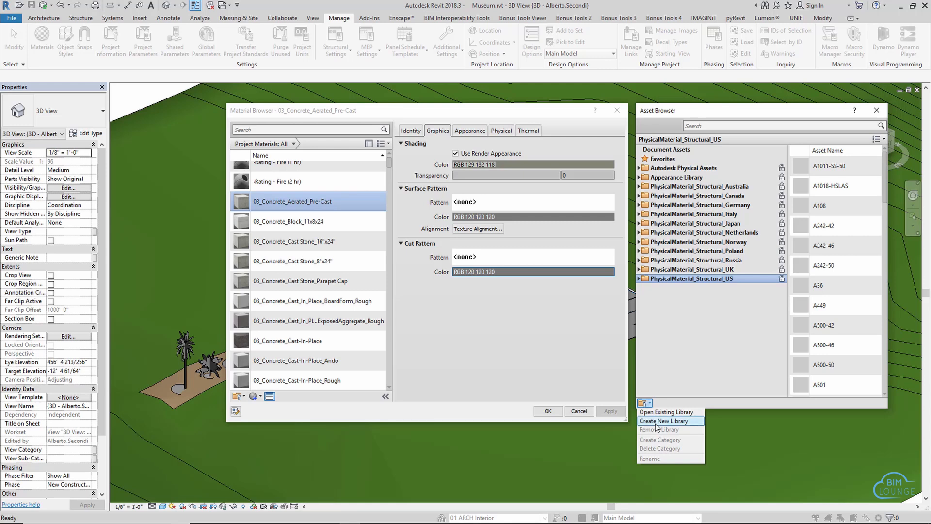
click(659, 420)
text(New lib)
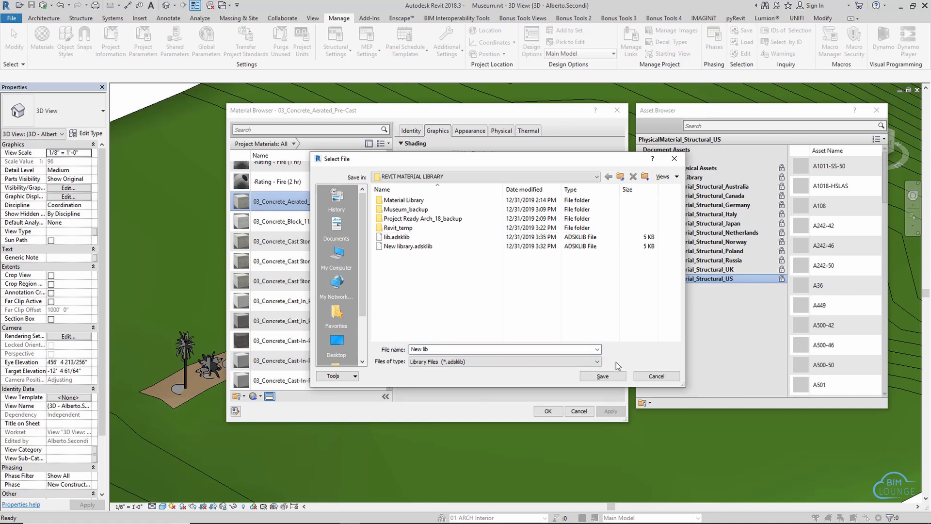
click(602, 376)
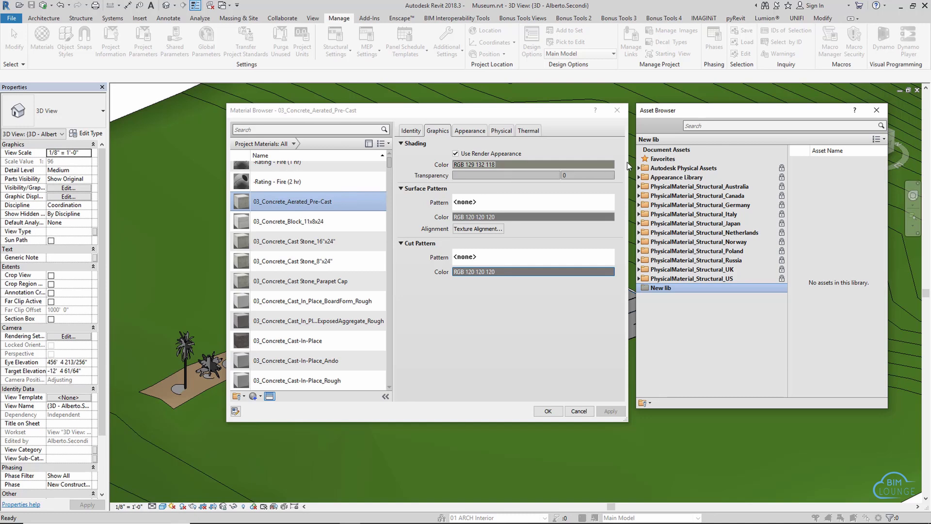
Browse the Autodesk Physical Assets ceramics and select the New lib library.
click(638, 168)
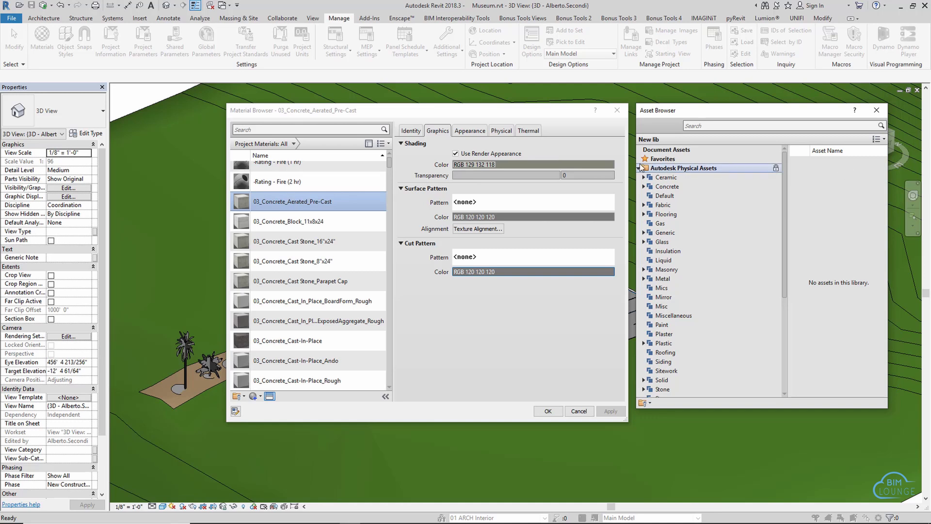
click(663, 186)
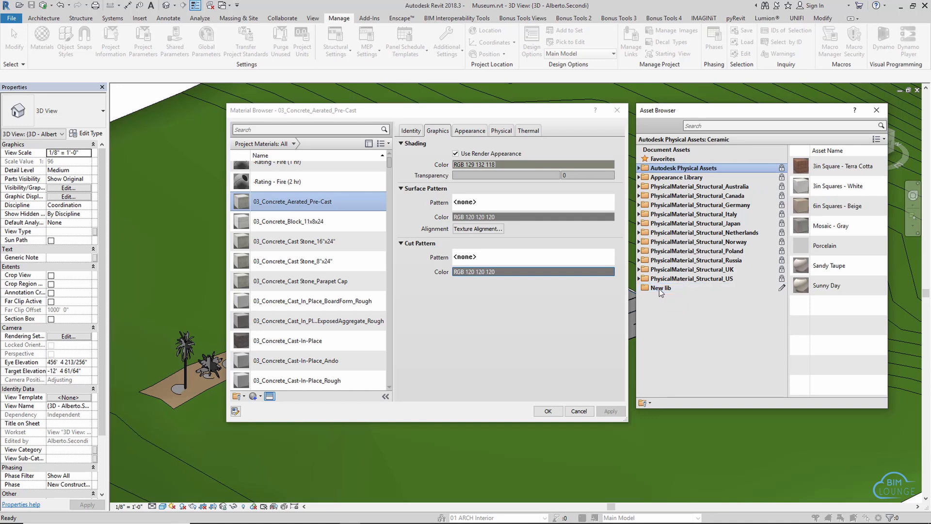
click(660, 288)
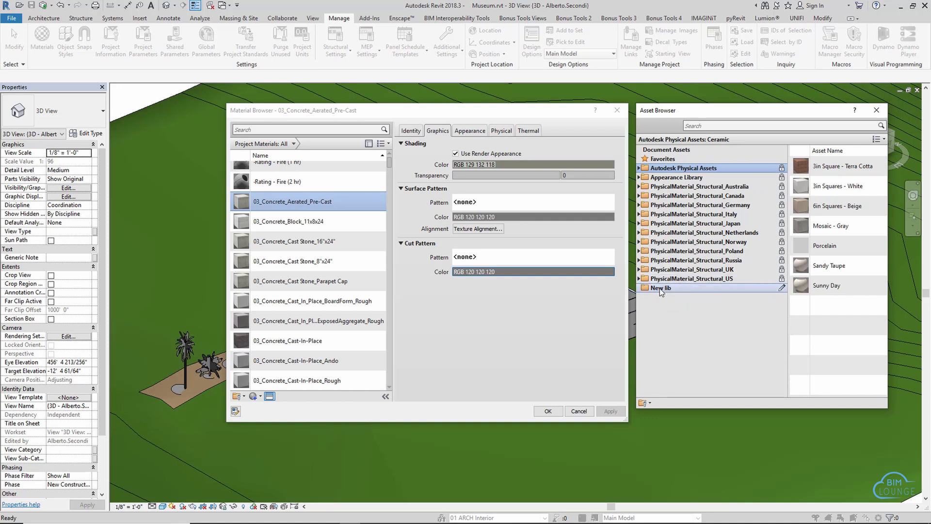
click(660, 288)
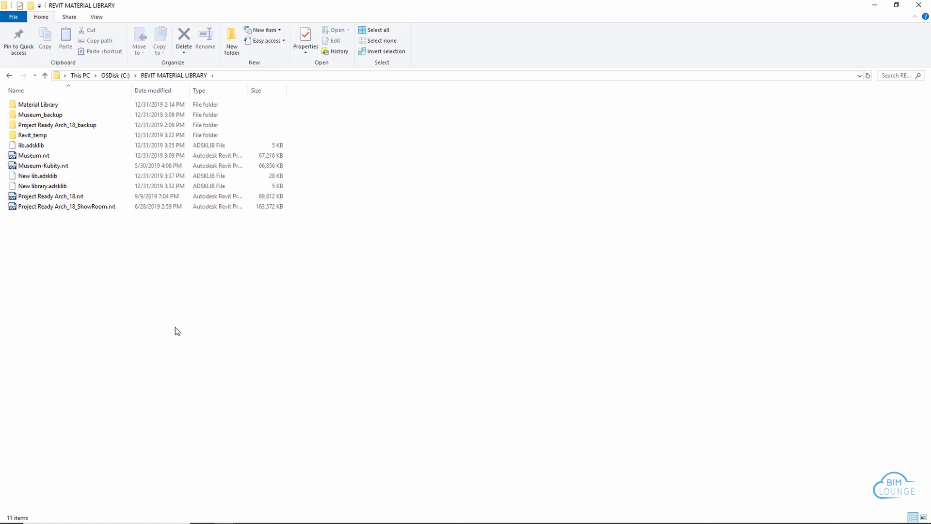
mouse_move(232, 81)
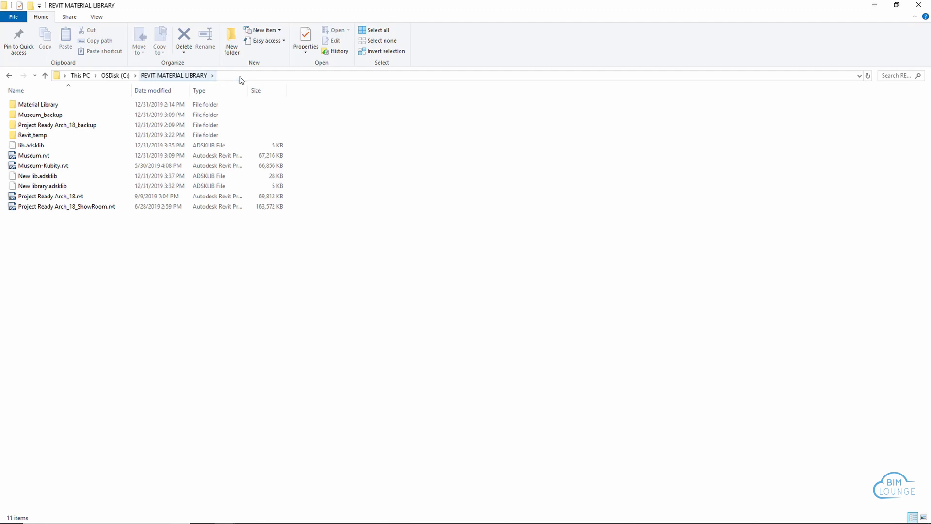
Open the Material Library folder with its texture images and Material Library.adsklib file.
click(39, 105)
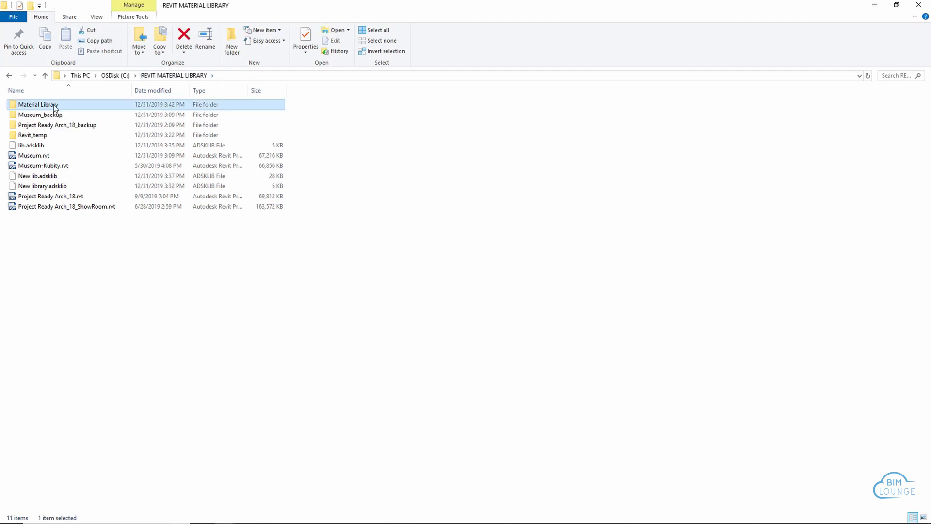
double_click(38, 105)
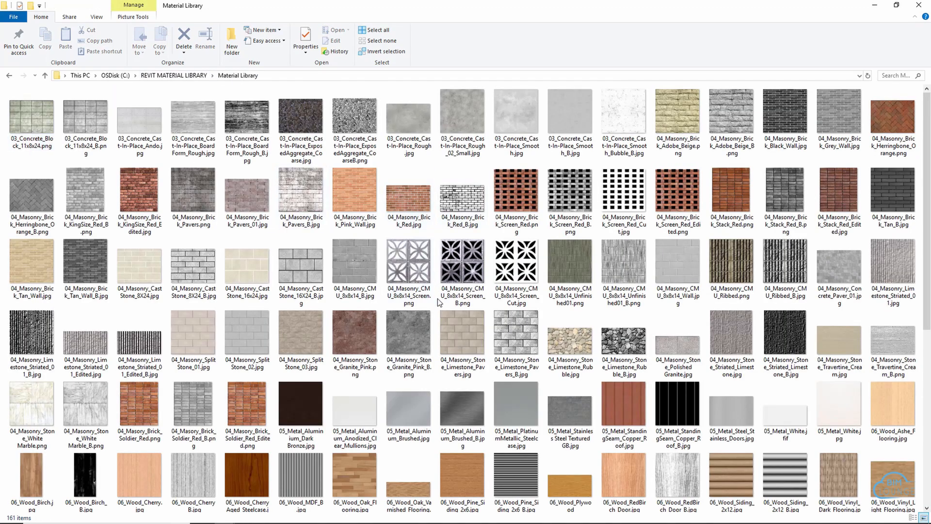
scroll(down, 3)
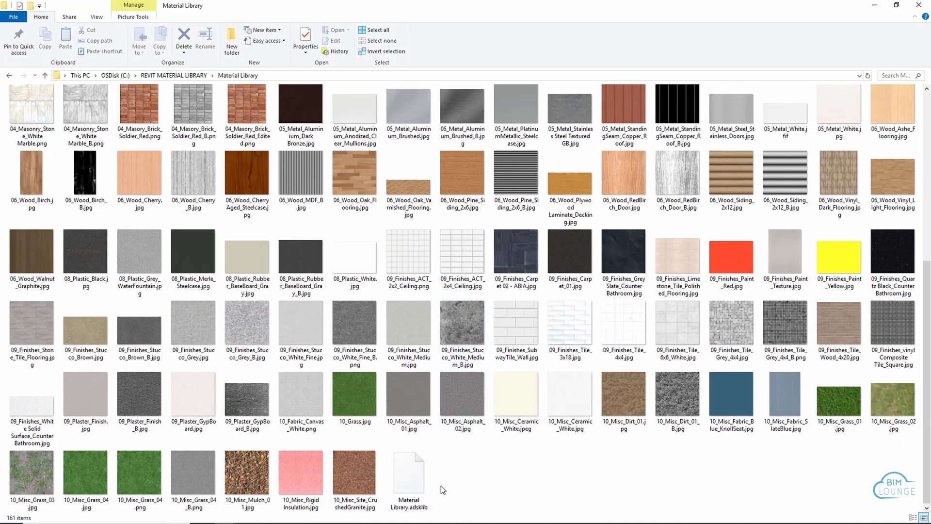
mouse_move(447, 483)
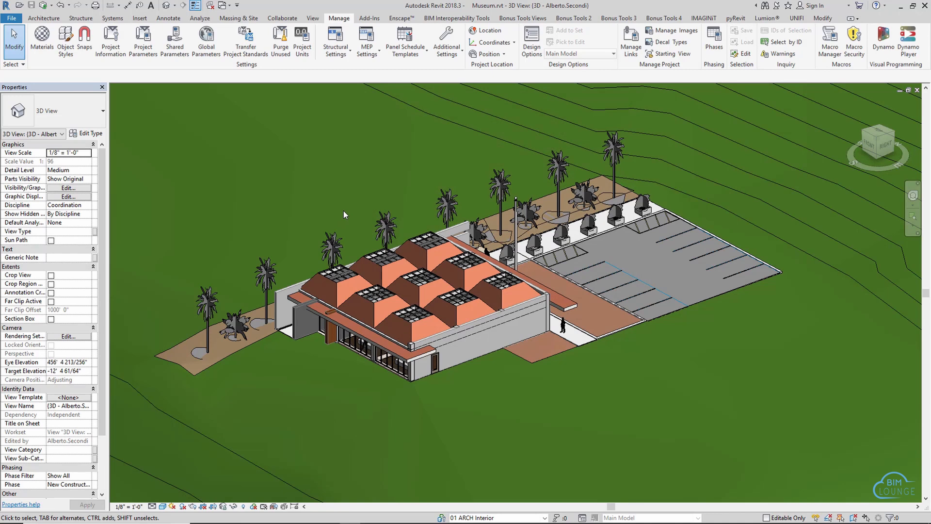
mouse_move(34, 45)
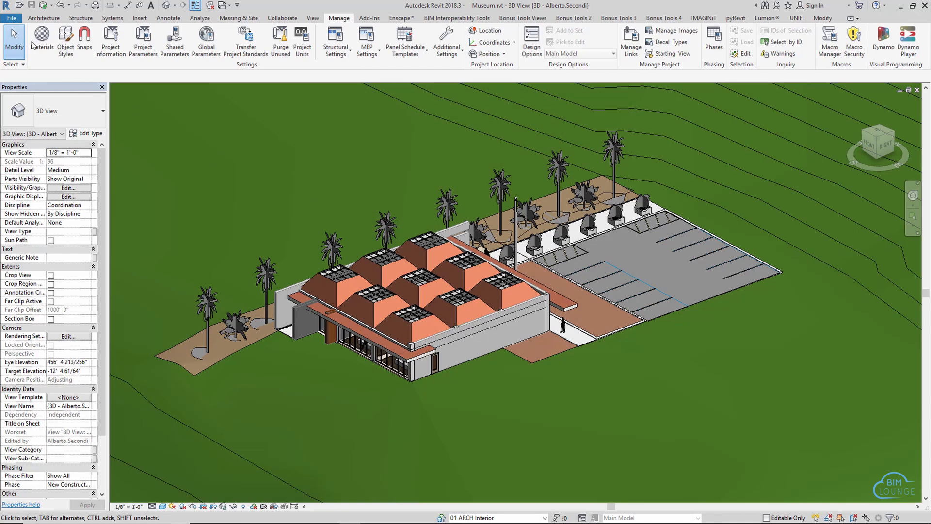
Add C:\Material Library\ as an additional render appearance path in Revit's Rendering options.
click(11, 17)
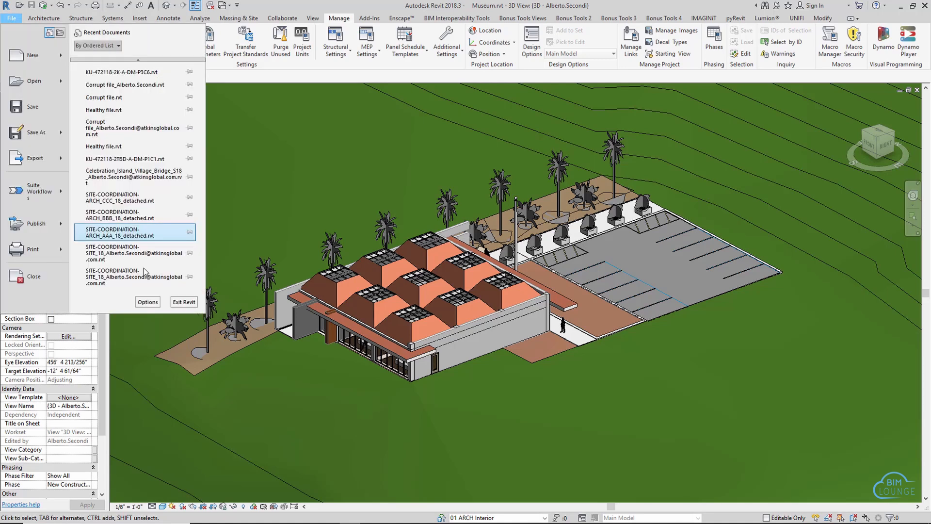
click(147, 302)
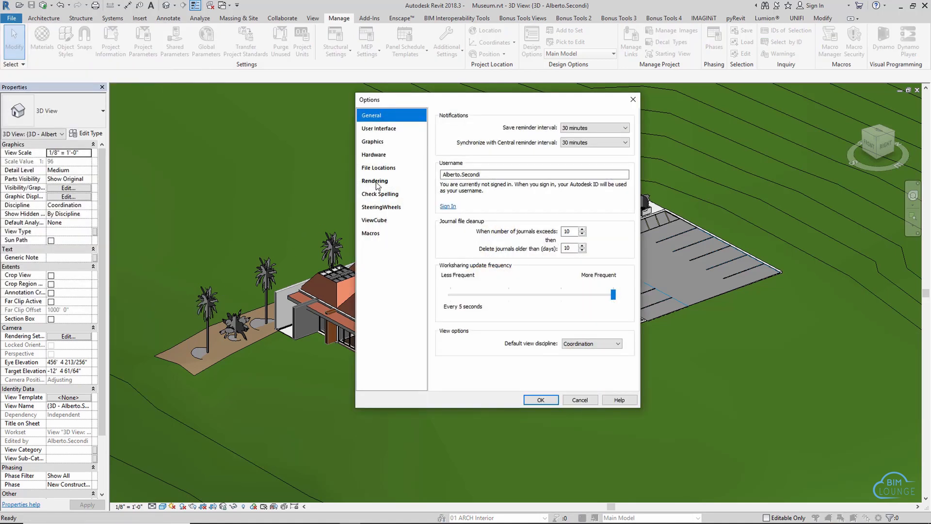
click(374, 180)
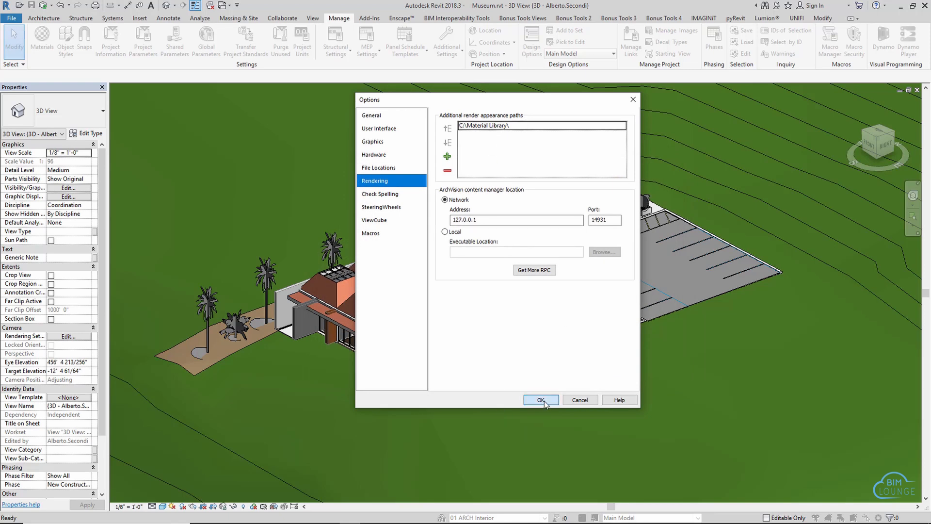
click(540, 400)
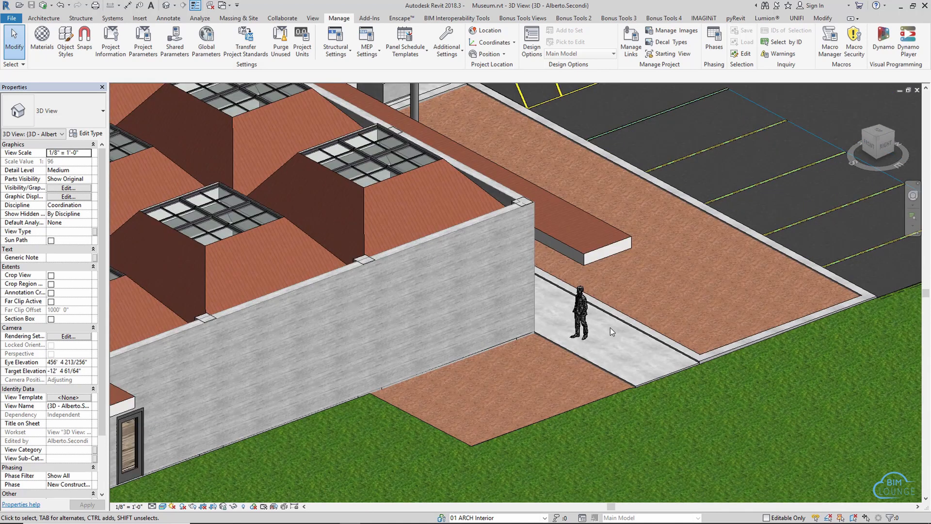
Start the Enscape real-time rendering of the museum 3D view.
click(162, 510)
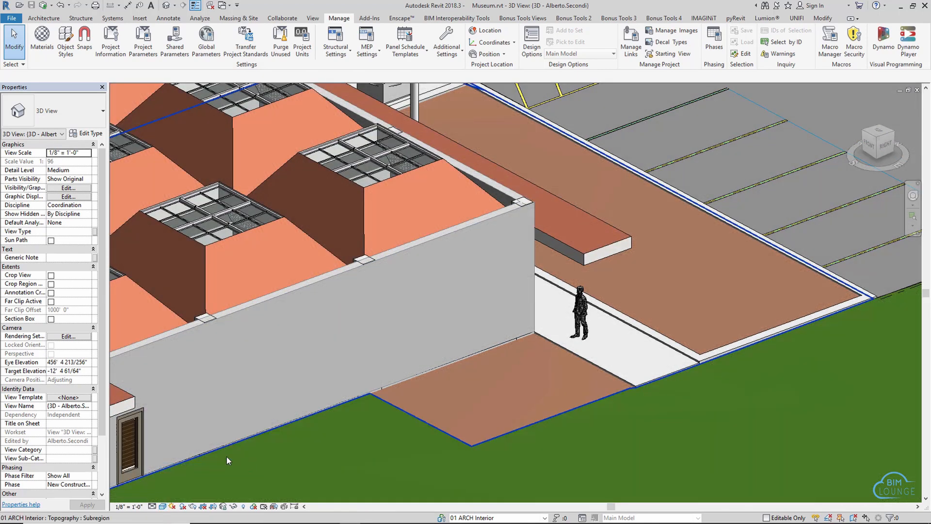
click(402, 17)
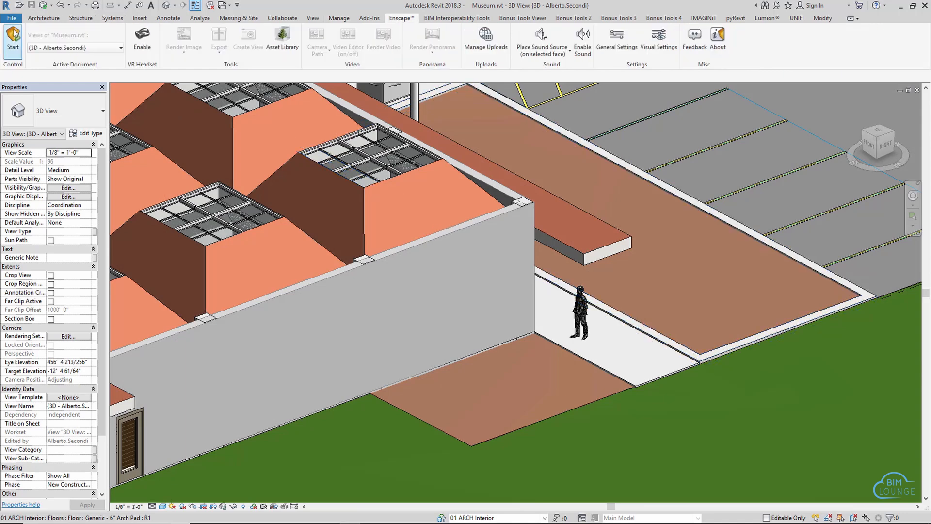
click(142, 39)
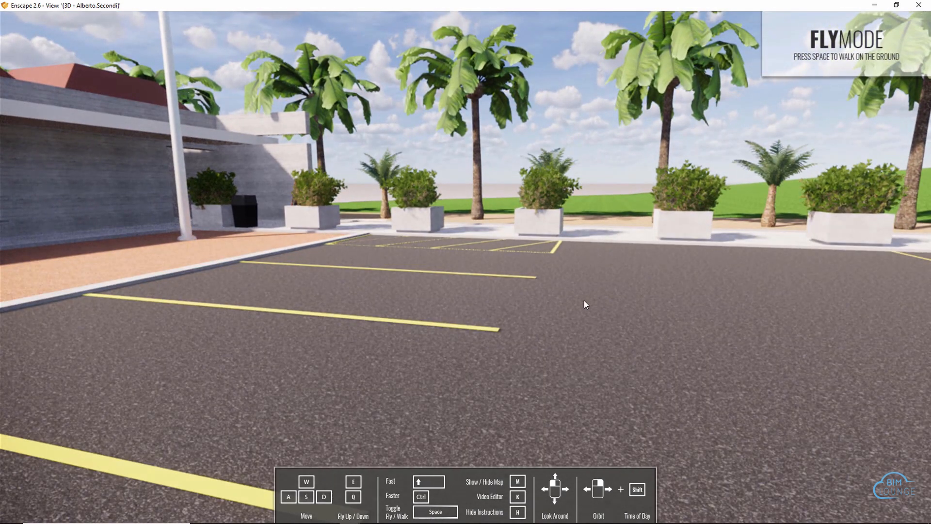
Walk from the parking lot into the museum galleries, toggling Walk and Fly mode.
key(space)
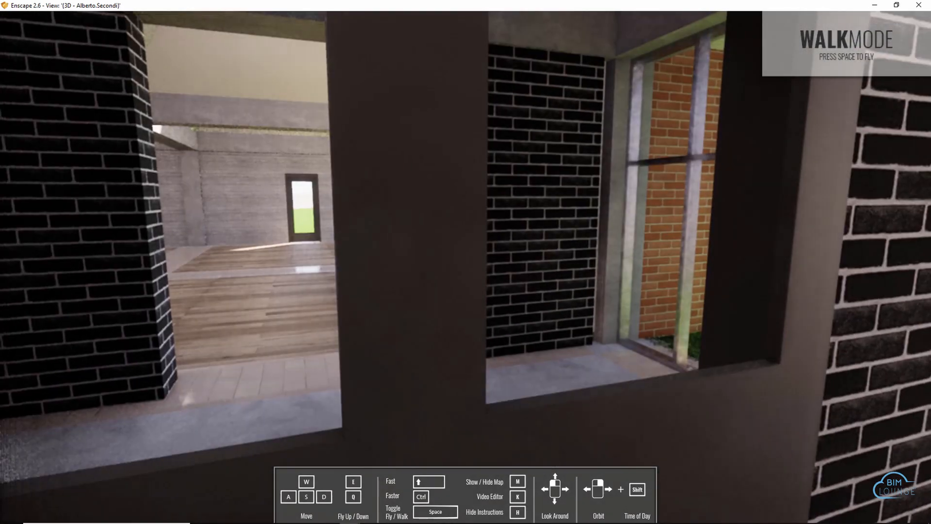
key(space)
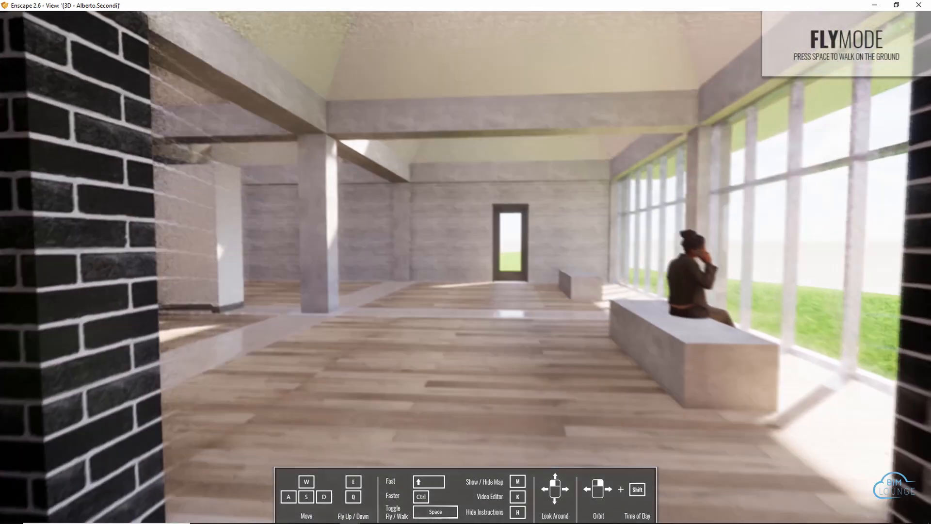
key(space)
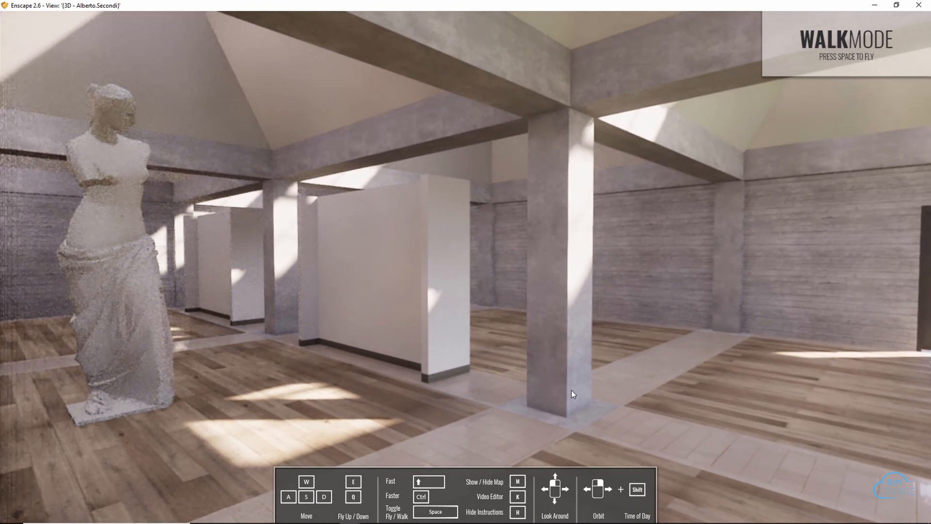